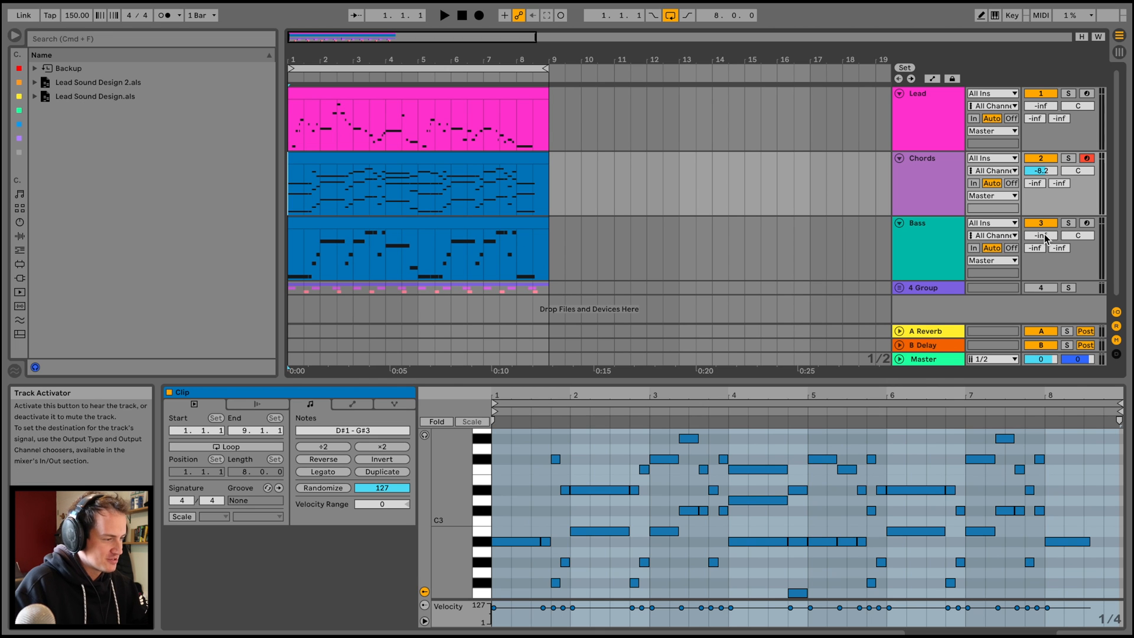
{"action": "mouse_move", "coordinate": [1042, 238]}
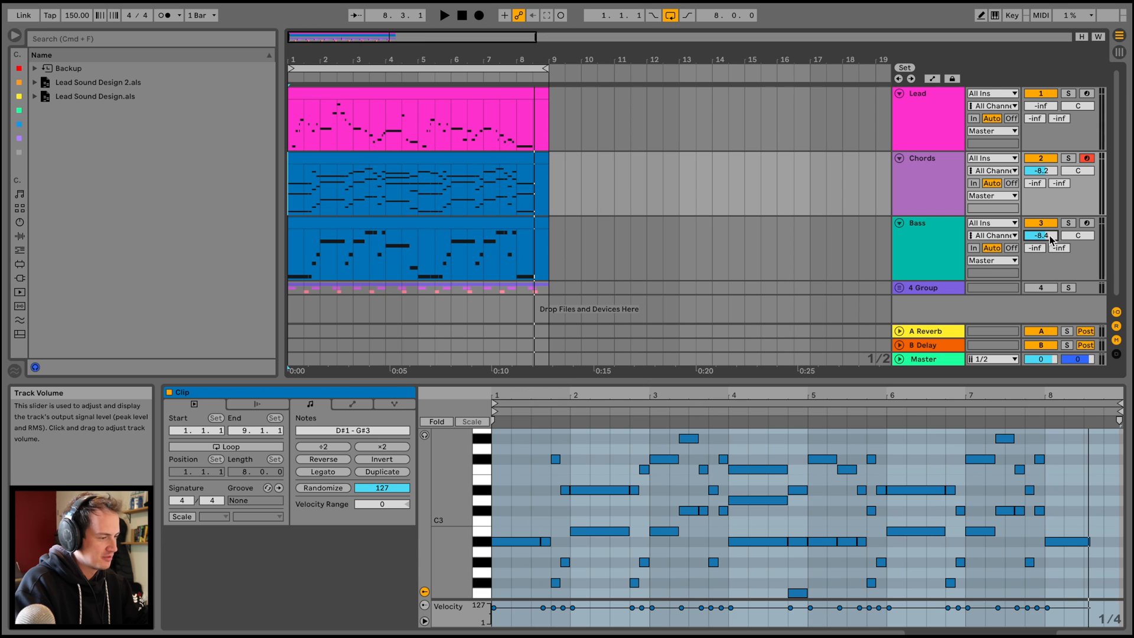
{"action": "mouse_move", "coordinate": [915, 254]}
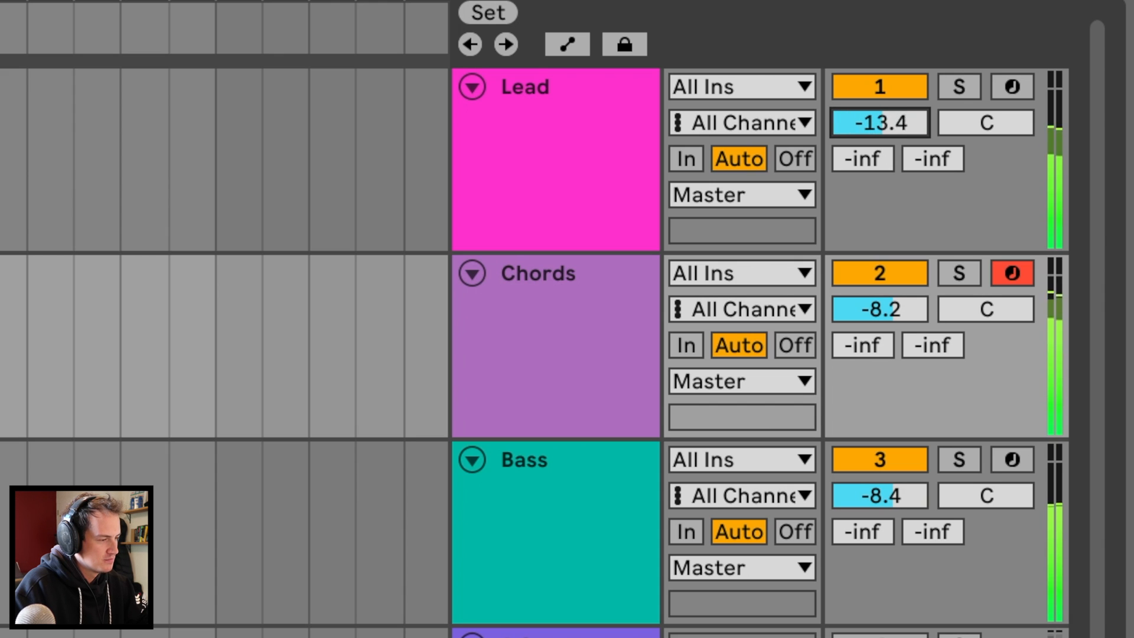
Step: Raise the Lead track's volume from -inf toward the Chords level
{"action": "left_click_drag", "start_coordinate": [879, 122], "coordinate": [879, 112]}
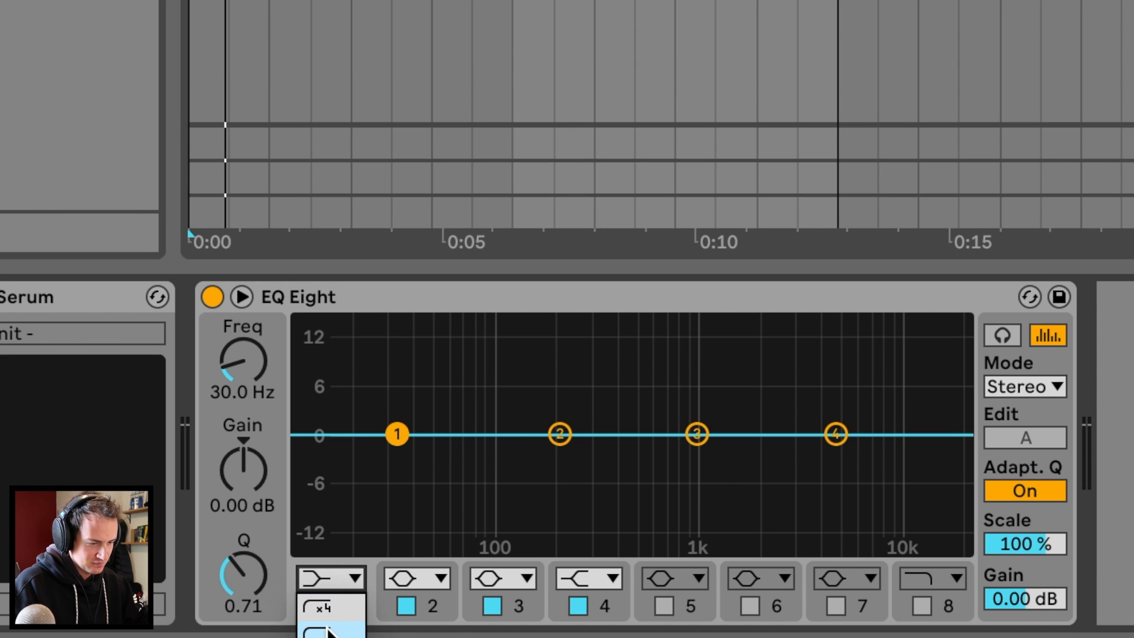
Step: Make EQ Eight band 1 a high-pass near 77.4 Hz, toggling the device to compare
{"action": "left_click", "coordinate": [327, 606]}
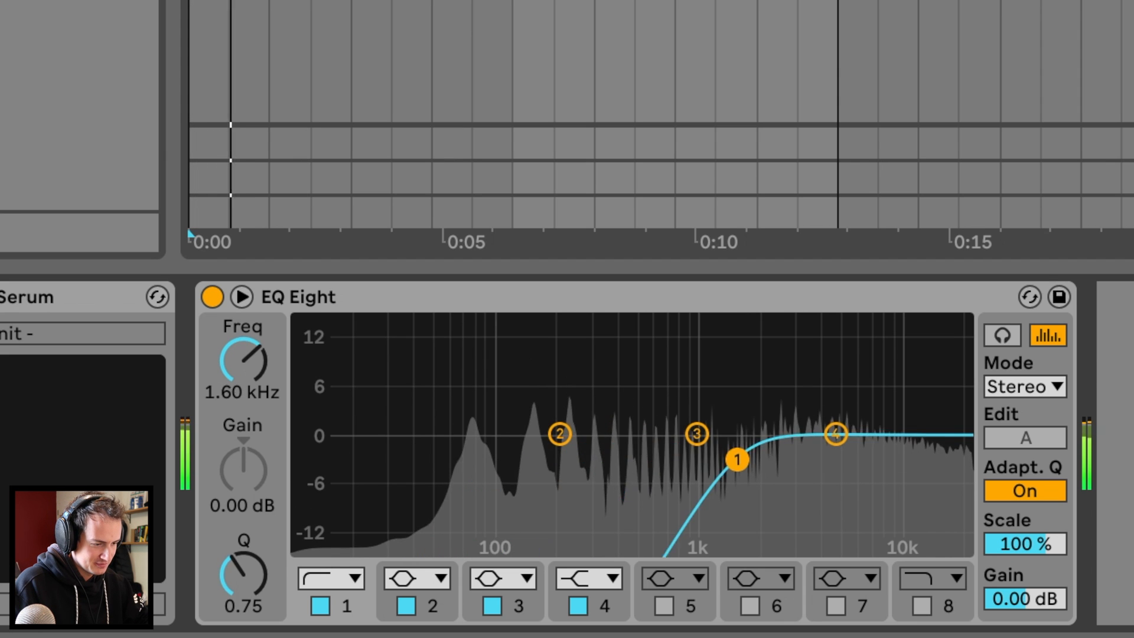
{"action": "left_click_drag", "start_coordinate": [738, 460], "coordinate": [479, 460]}
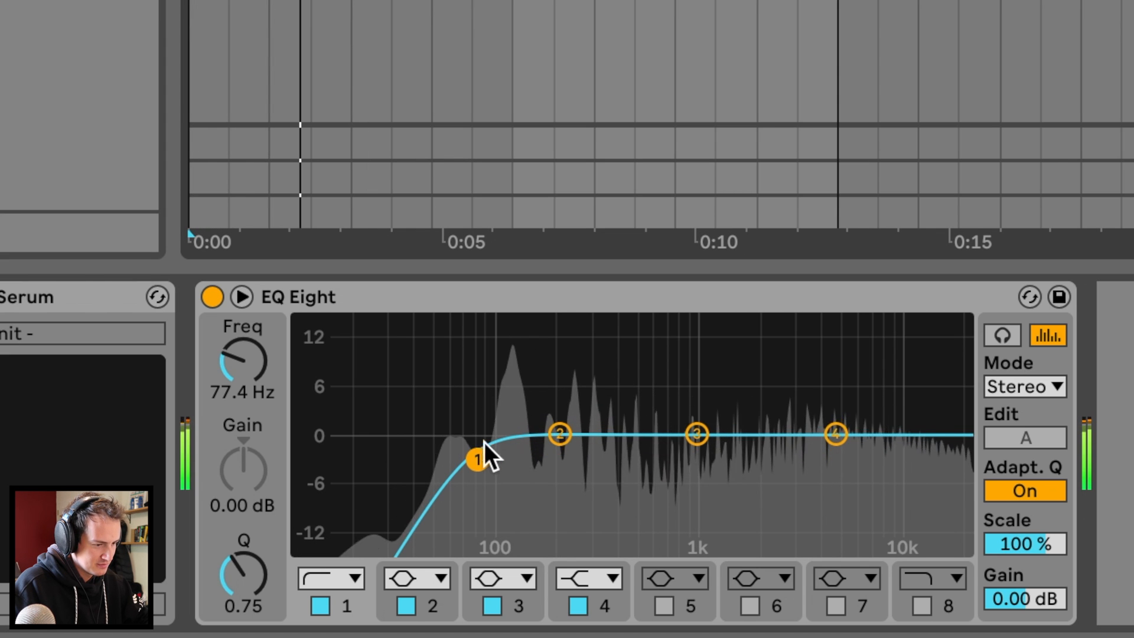
{"action": "left_click", "coordinate": [212, 296]}
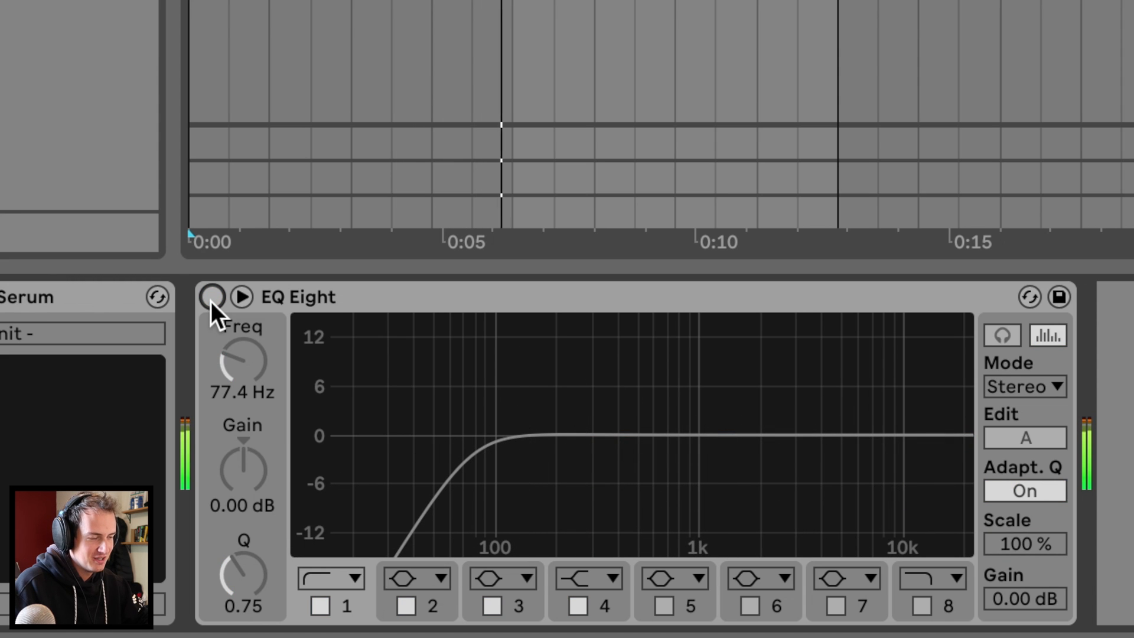
{"action": "left_click", "coordinate": [212, 297]}
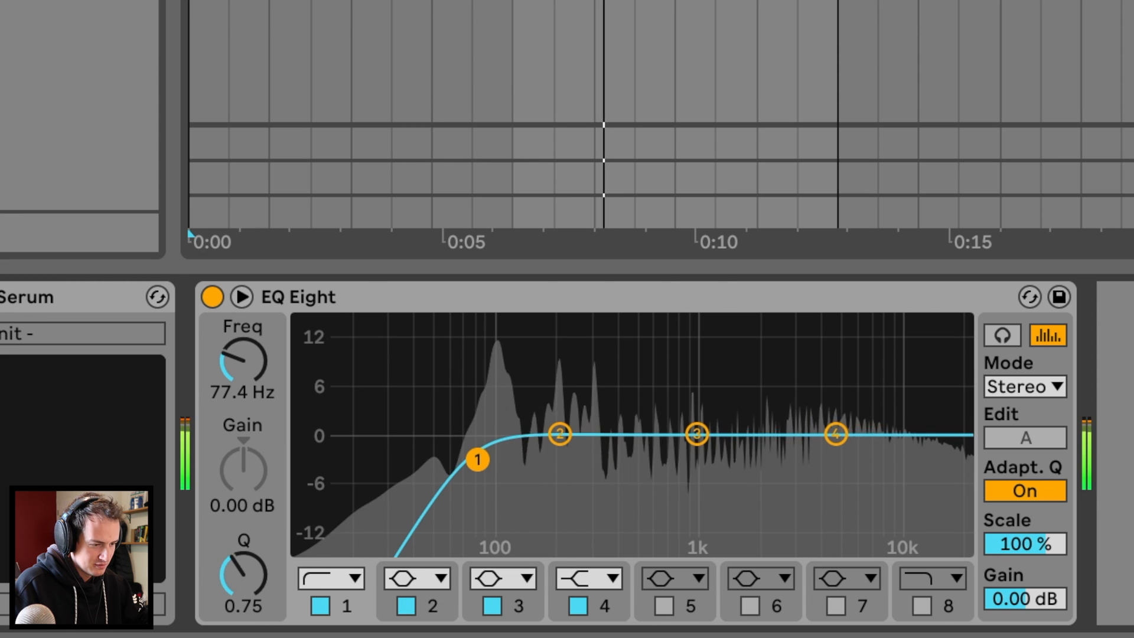
{"action": "left_click_drag", "start_coordinate": [477, 460], "coordinate": [513, 466]}
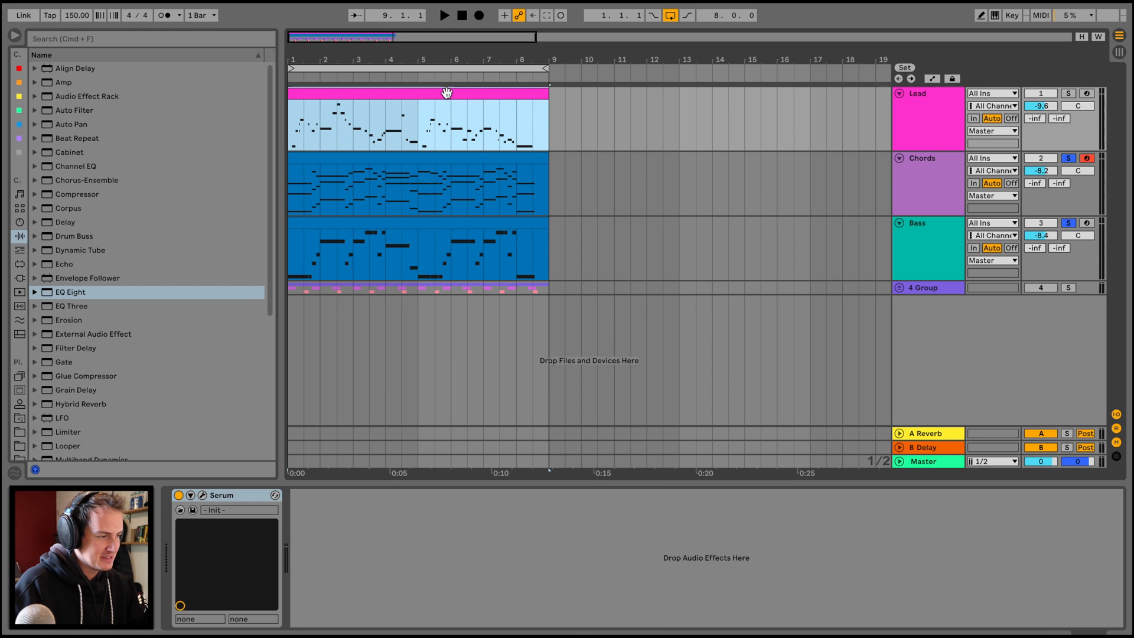
Step: Add EQ Eight to Lead and sweep a band 1 high-pass up toward 300 Hz
{"action": "left_click", "coordinate": [444, 14]}
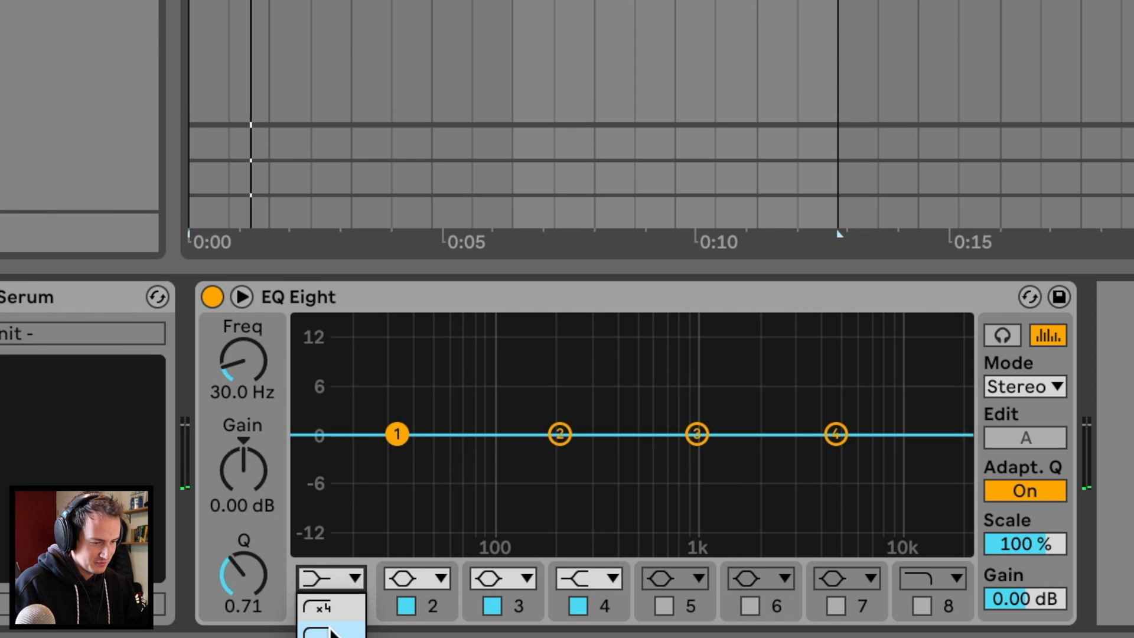
{"action": "left_click", "coordinate": [330, 607]}
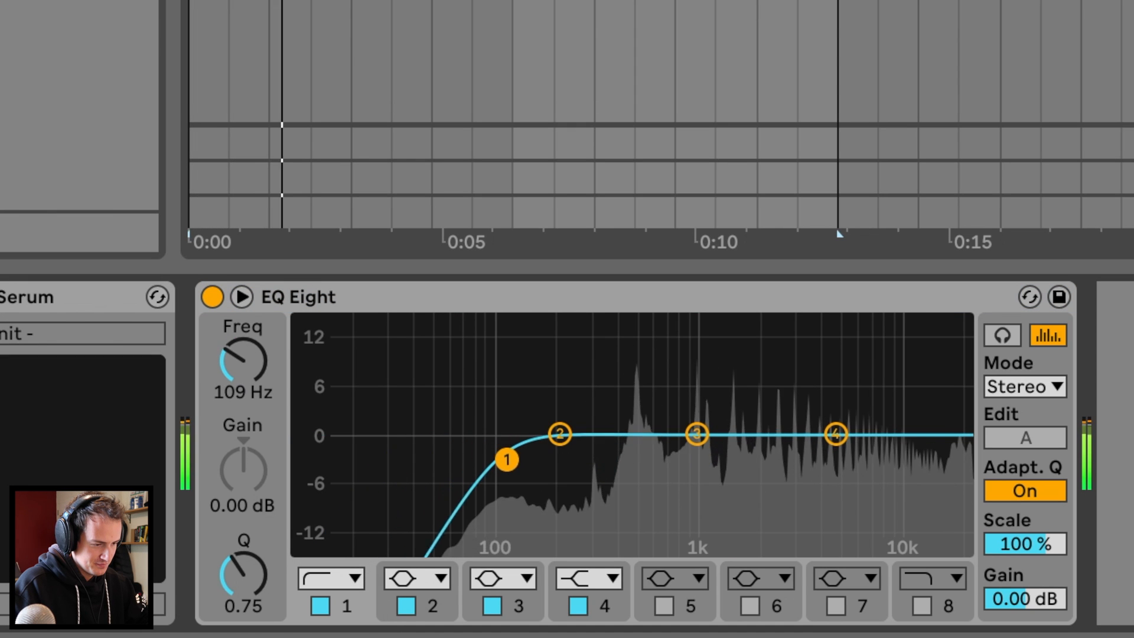
{"action": "left_click_drag", "start_coordinate": [506, 460], "coordinate": [590, 463]}
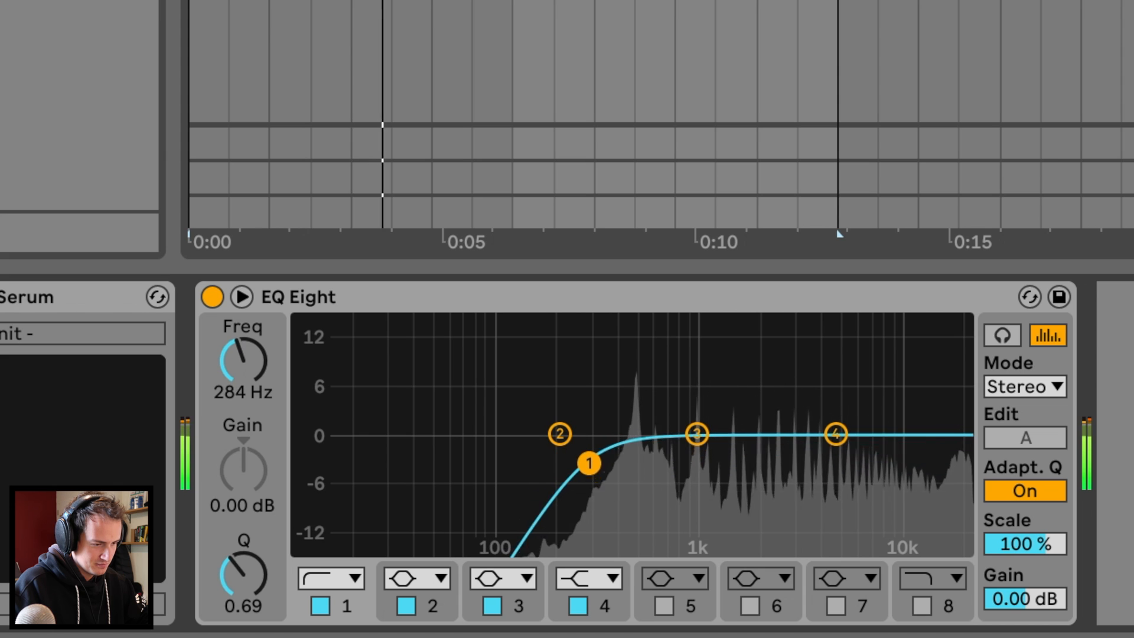
{"action": "left_click_drag", "start_coordinate": [589, 462], "coordinate": [602, 462]}
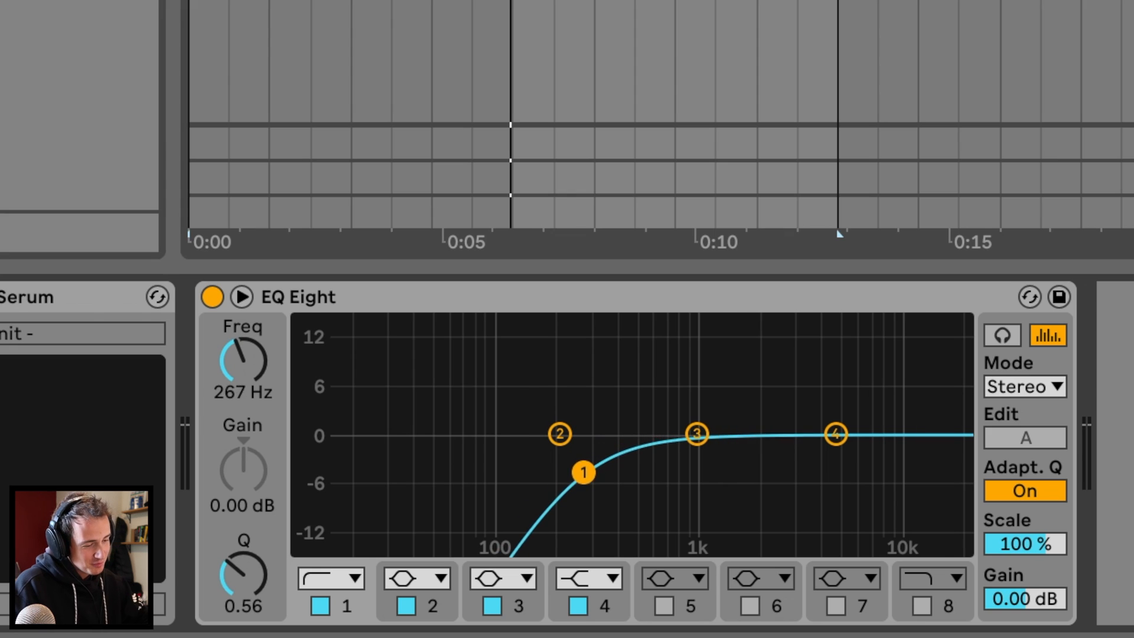
{"action": "left_click_drag", "start_coordinate": [583, 471], "coordinate": [591, 461]}
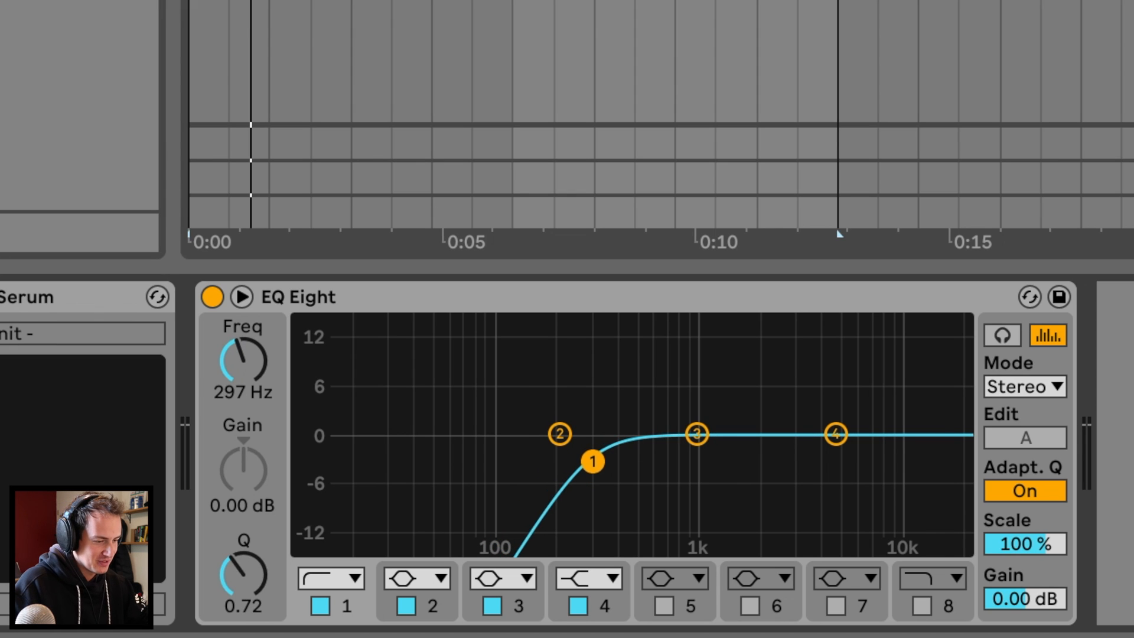
{"action": "left_click_drag", "start_coordinate": [592, 461], "coordinate": [603, 474]}
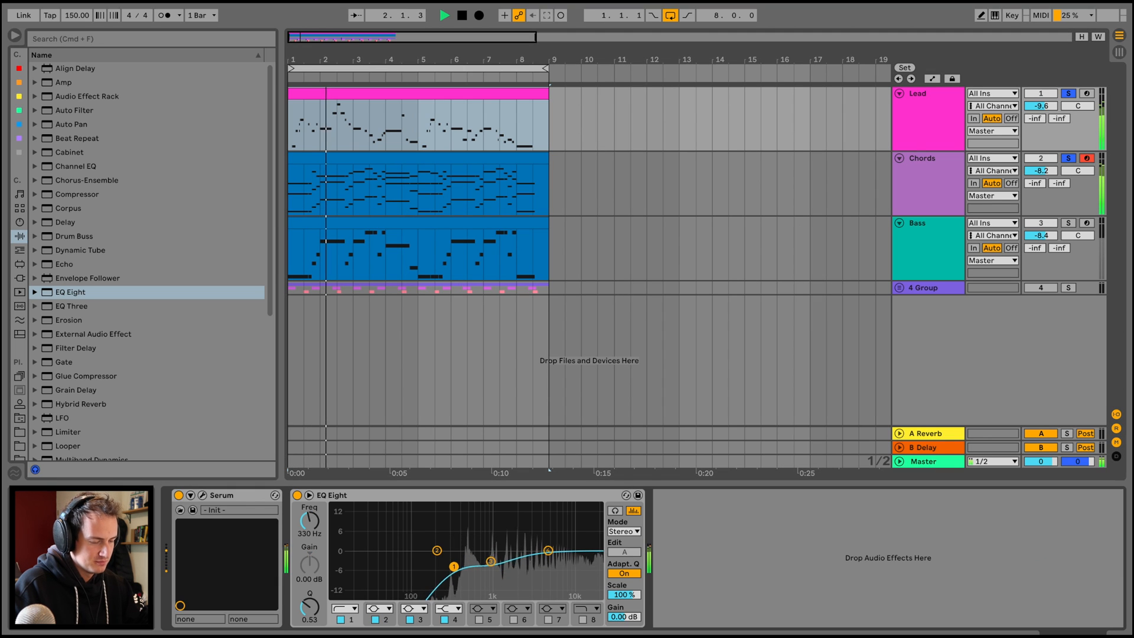
Step: Settle the high-pass near 250 Hz and dip band 3 about 4 dB around 4.5 kHz
{"action": "left_click_drag", "start_coordinate": [453, 551], "coordinate": [442, 564]}
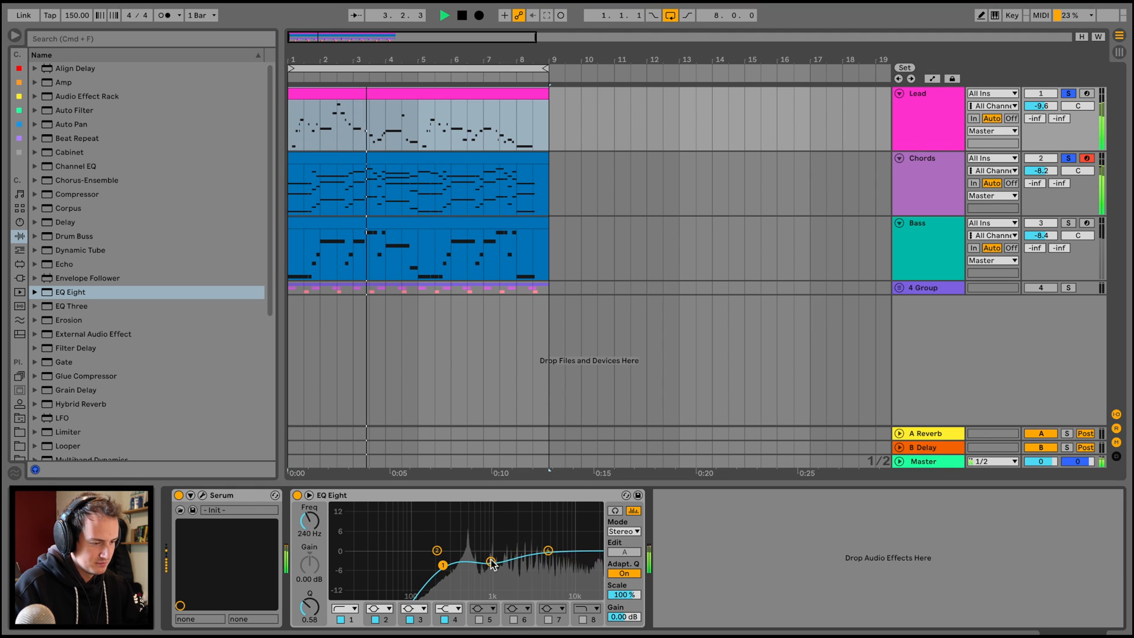
{"action": "left_click_drag", "start_coordinate": [442, 566], "coordinate": [490, 562]}
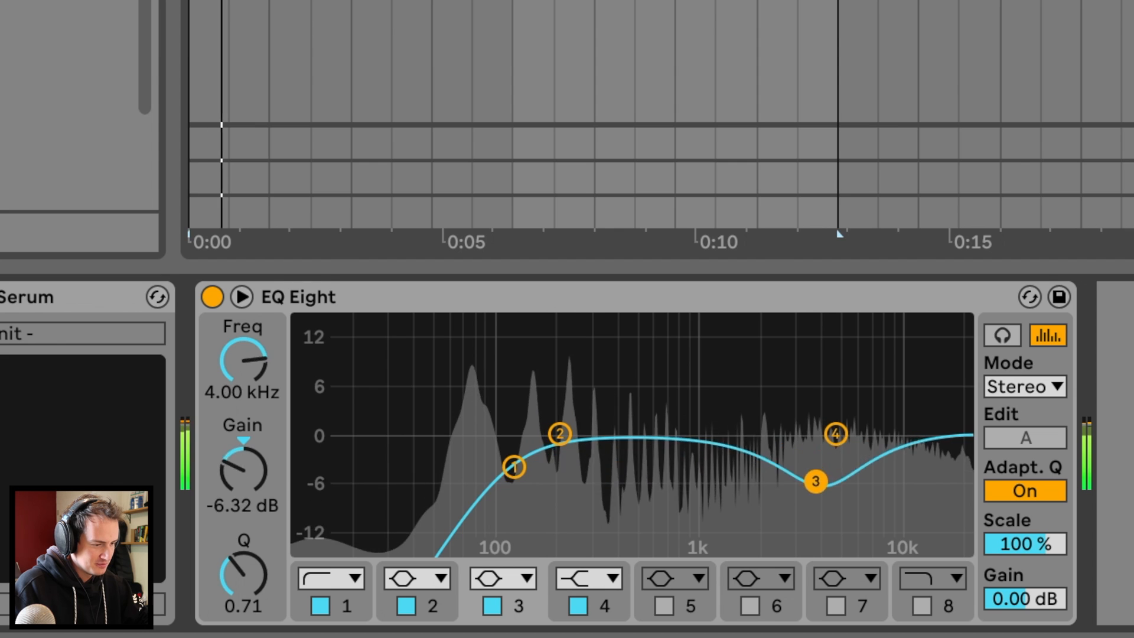
{"action": "left_click_drag", "start_coordinate": [816, 480], "coordinate": [804, 541]}
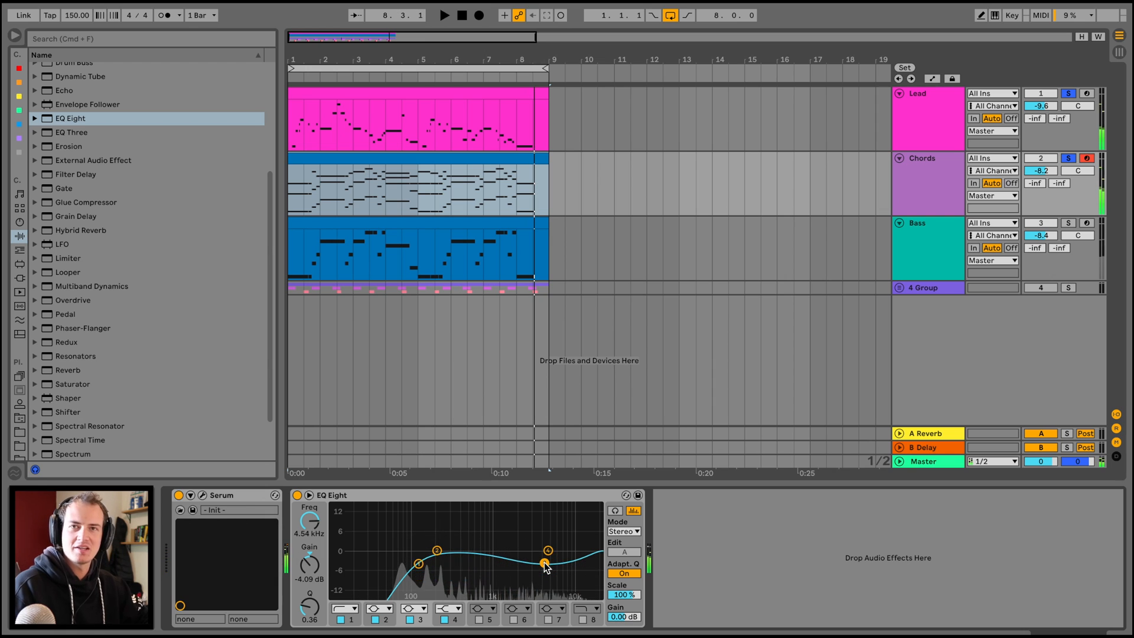
Step: Ease the Lead's upper-mid dip and sidechain Chords' Multiband Dynamics from the Lead
{"action": "left_click_drag", "start_coordinate": [543, 563], "coordinate": [542, 557]}
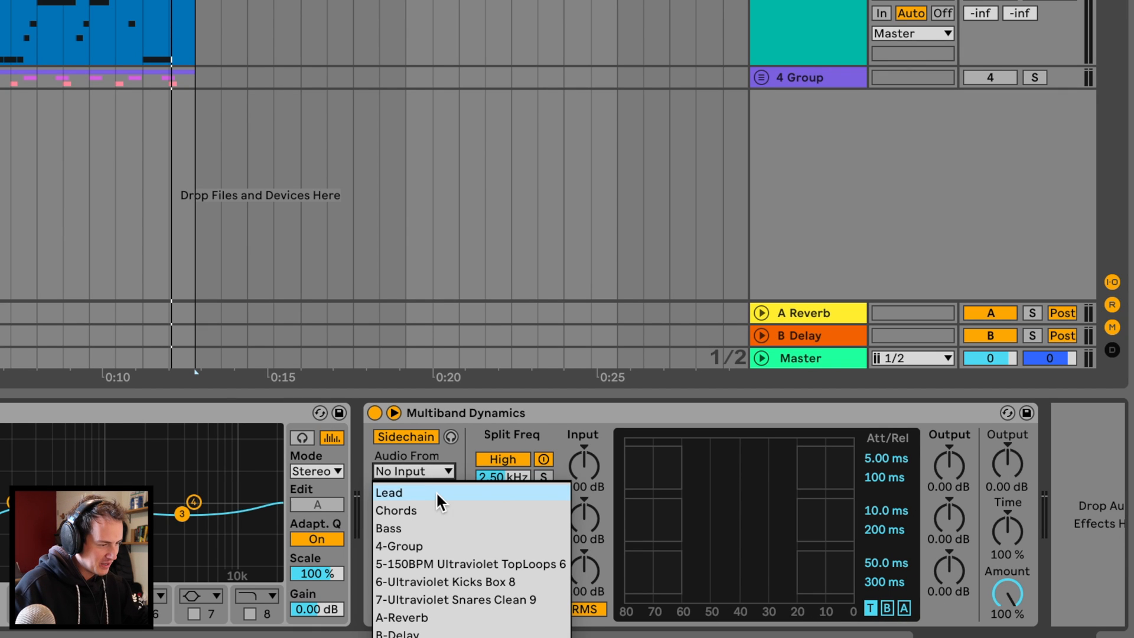
{"action": "left_click", "coordinate": [389, 493]}
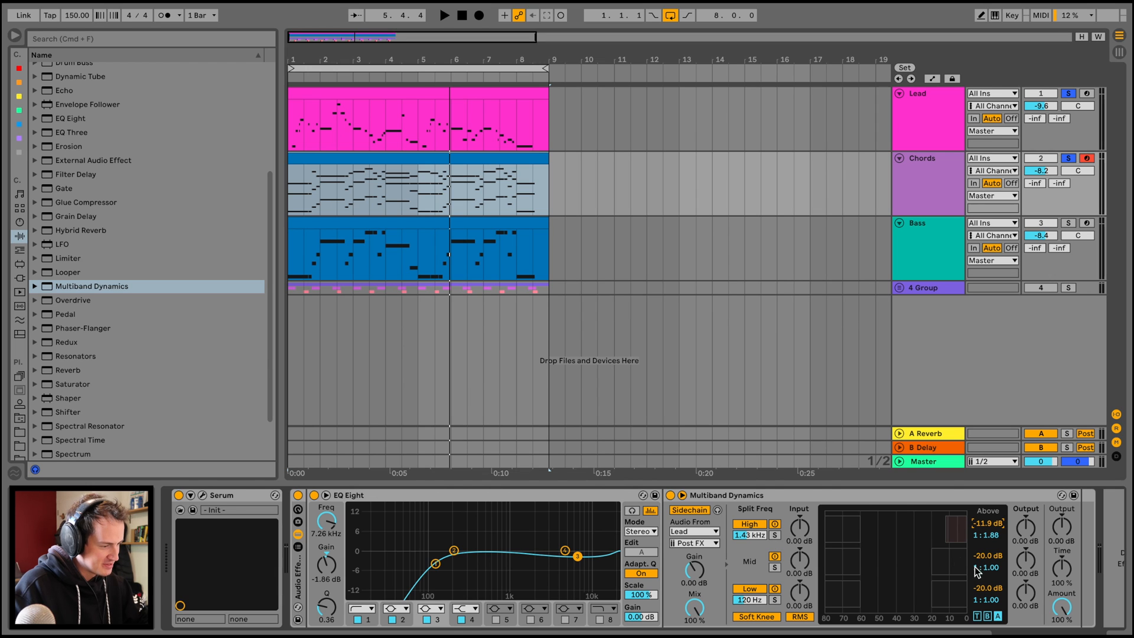
{"action": "left_click", "coordinate": [444, 14]}
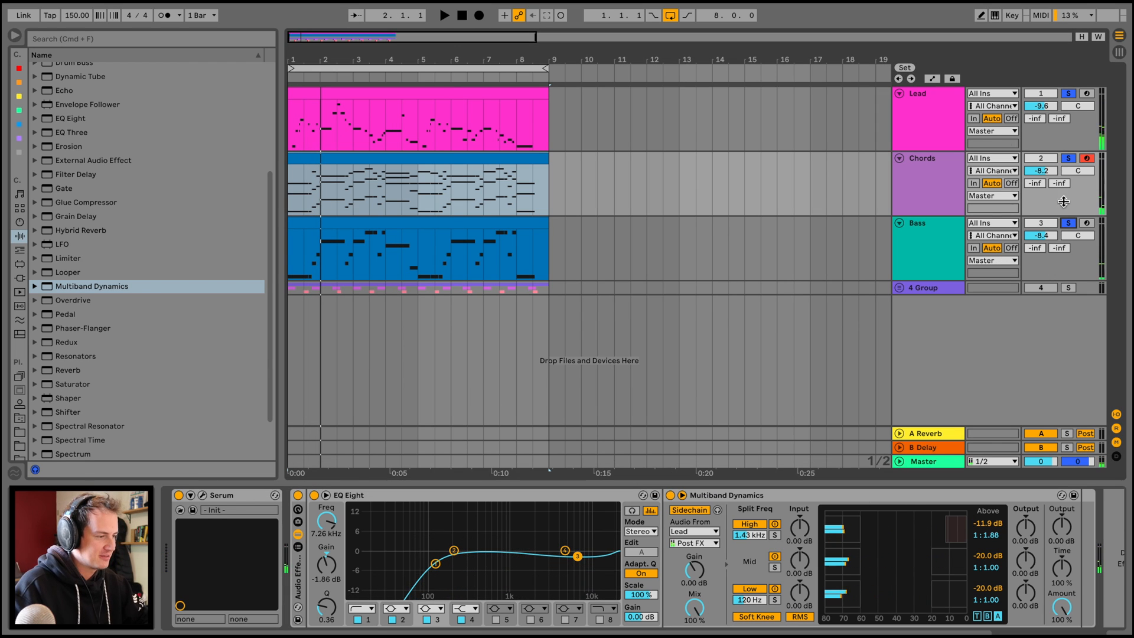
{"action": "left_click", "coordinate": [444, 14]}
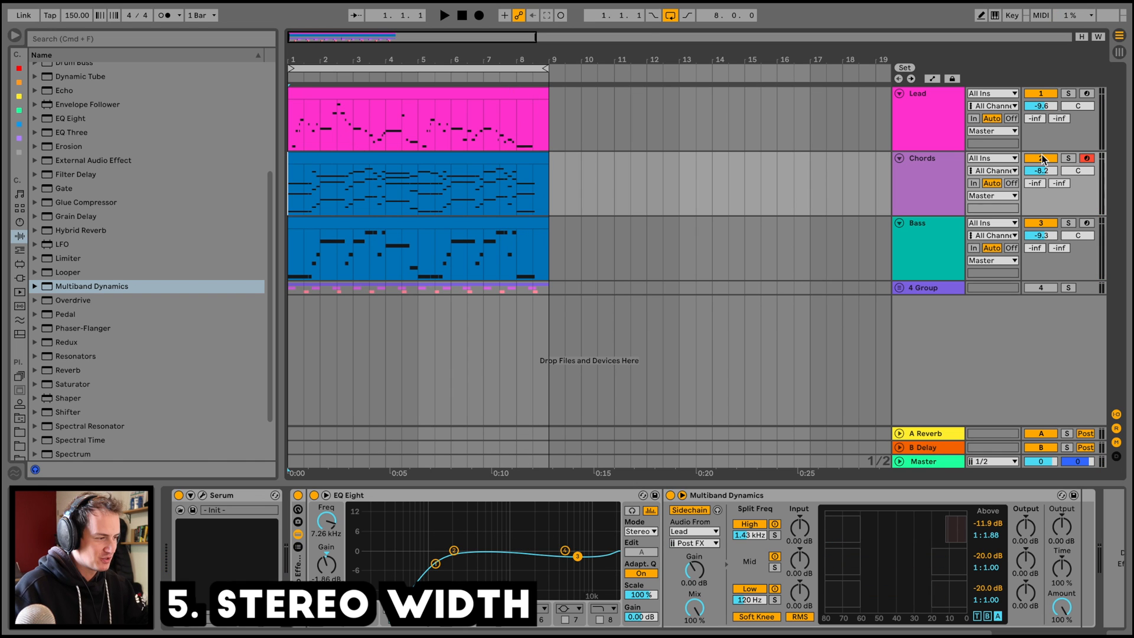
Step: Select the Lead track to show Serum and EQ Eight, toggling its solo
{"action": "left_click", "coordinate": [1065, 158]}
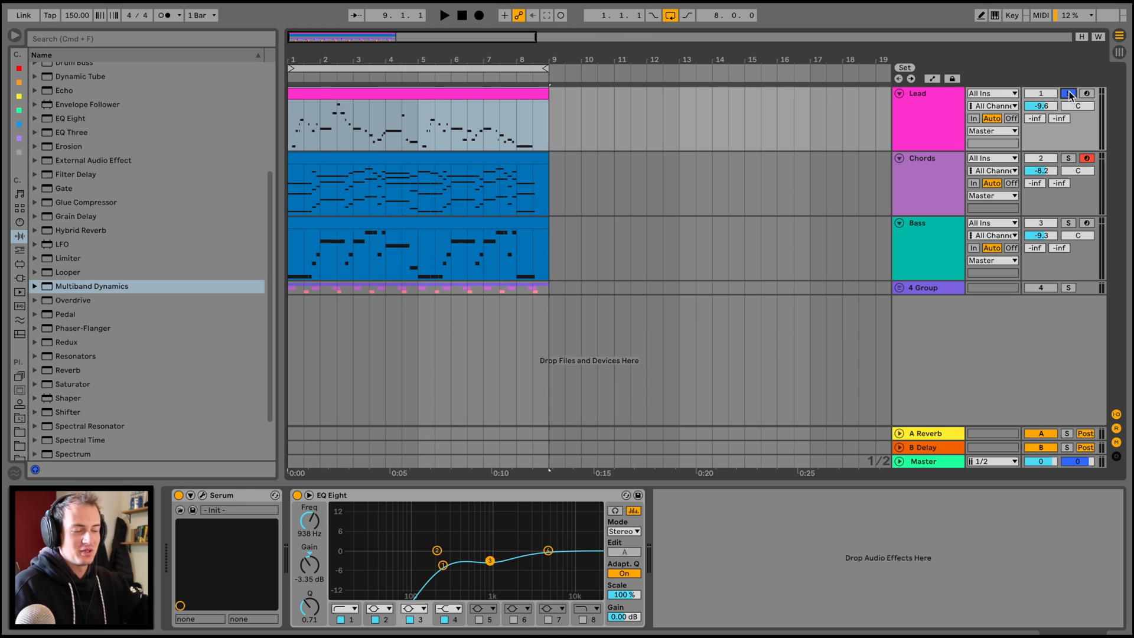
{"action": "left_click", "coordinate": [444, 14]}
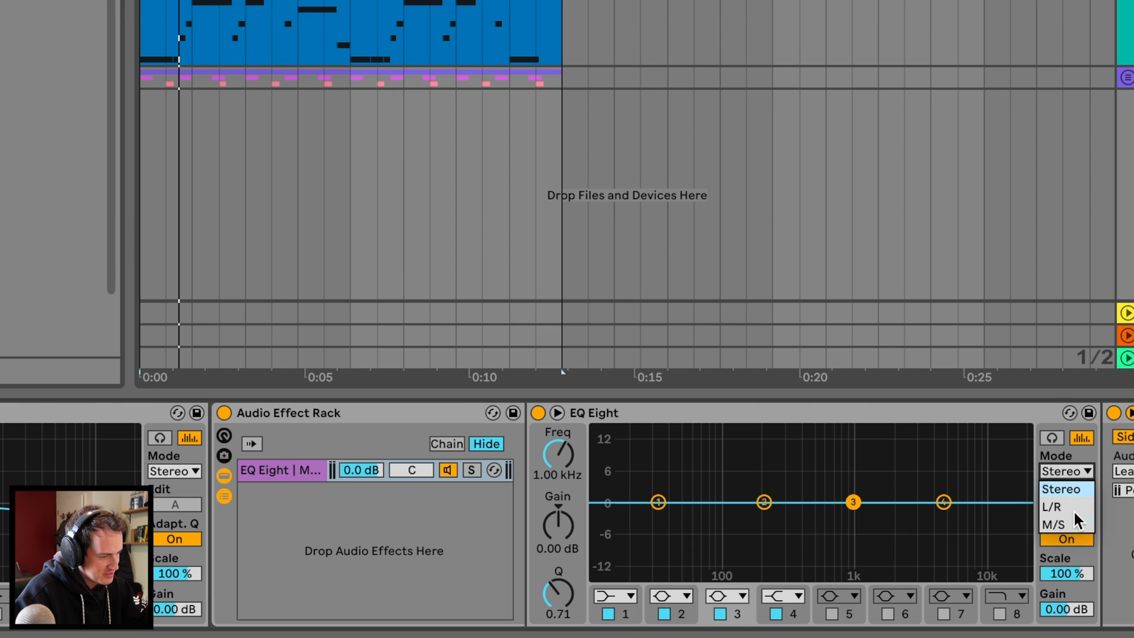
Step: Put EQ Eight in M/S mode with chains mid and side, editing the S signal
{"action": "left_click", "coordinate": [1057, 524]}
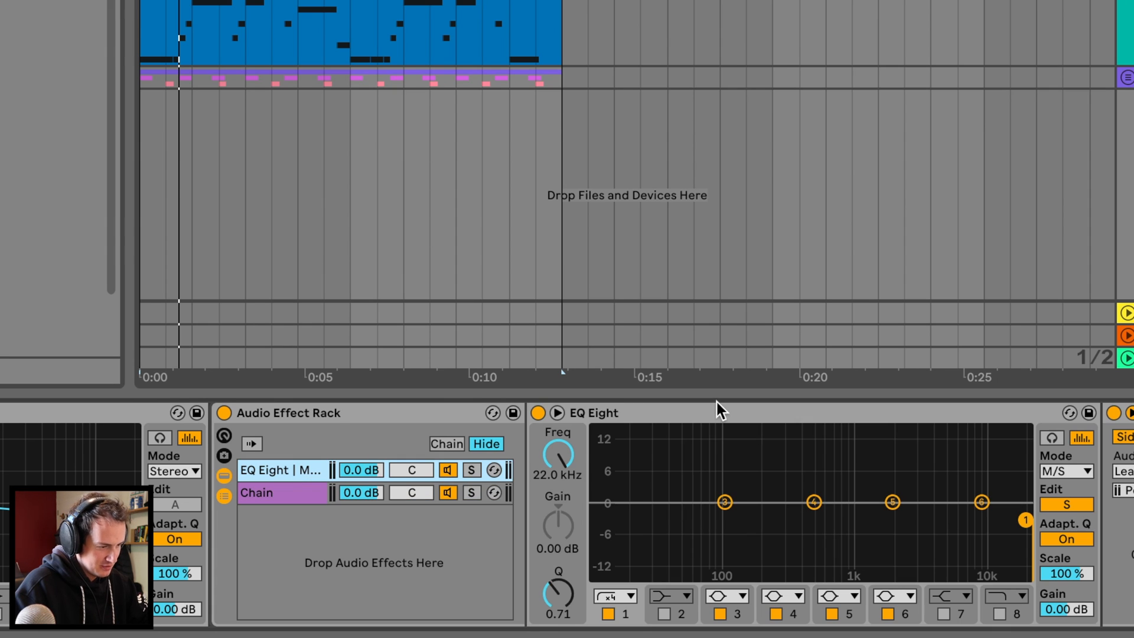
{"action": "left_click", "coordinate": [255, 493]}
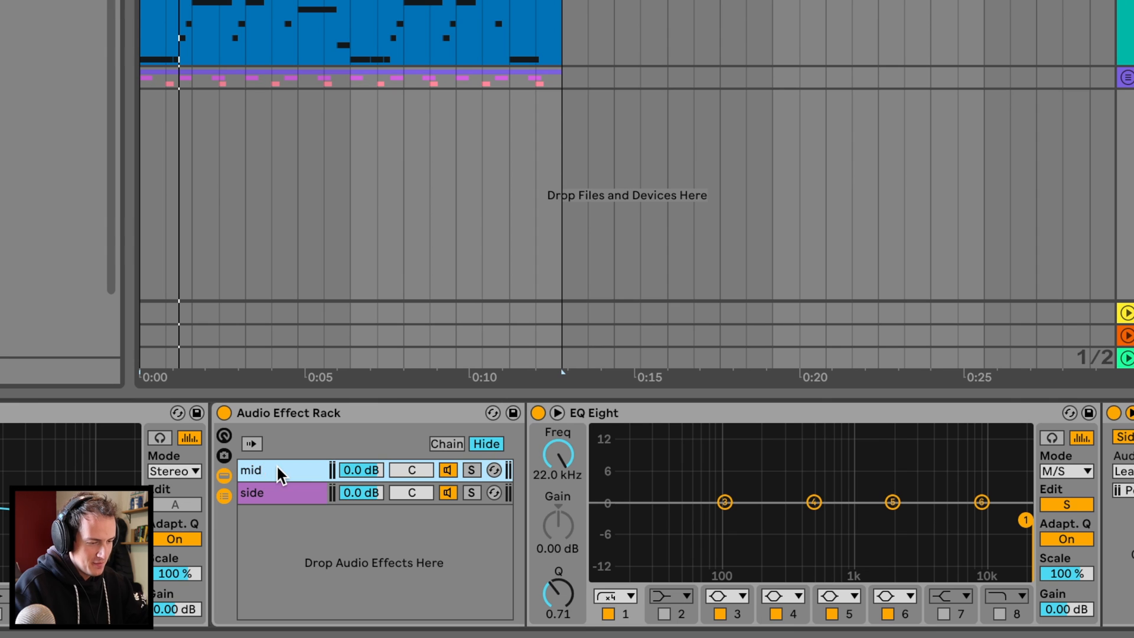
{"action": "left_click", "coordinate": [252, 492]}
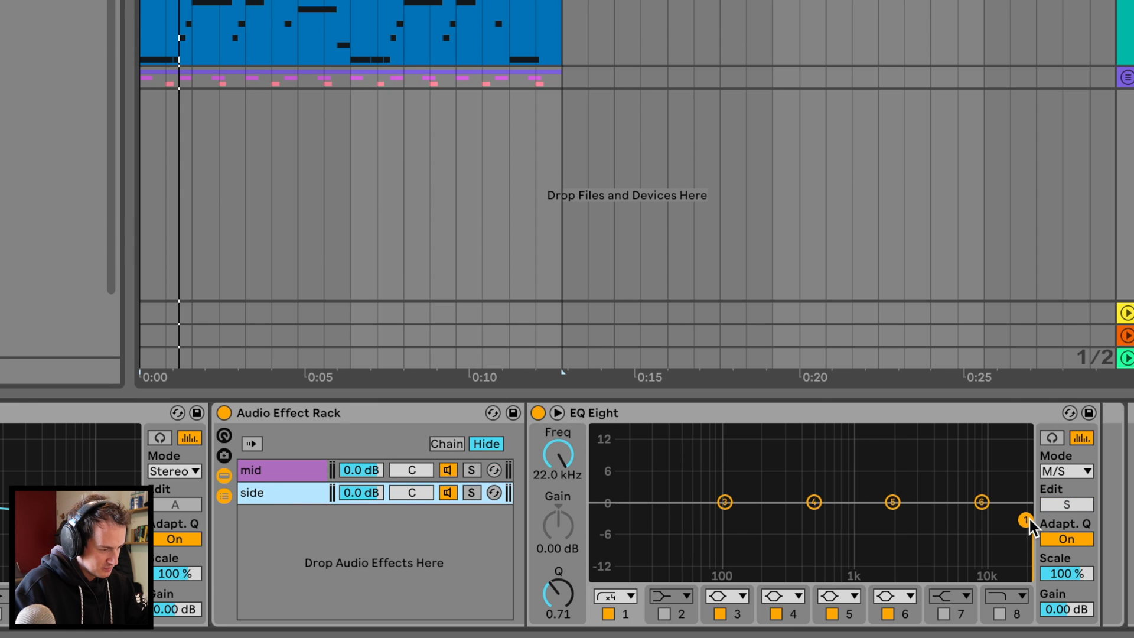
{"action": "left_click_drag", "start_coordinate": [1024, 521], "coordinate": [597, 521]}
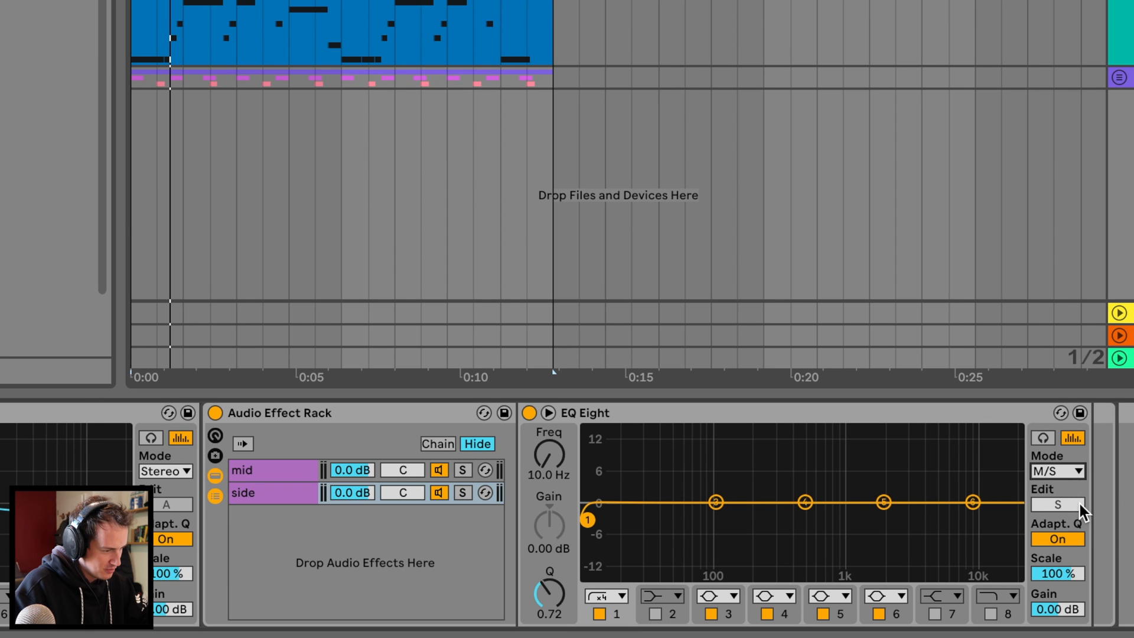
{"action": "left_click", "coordinate": [618, 596]}
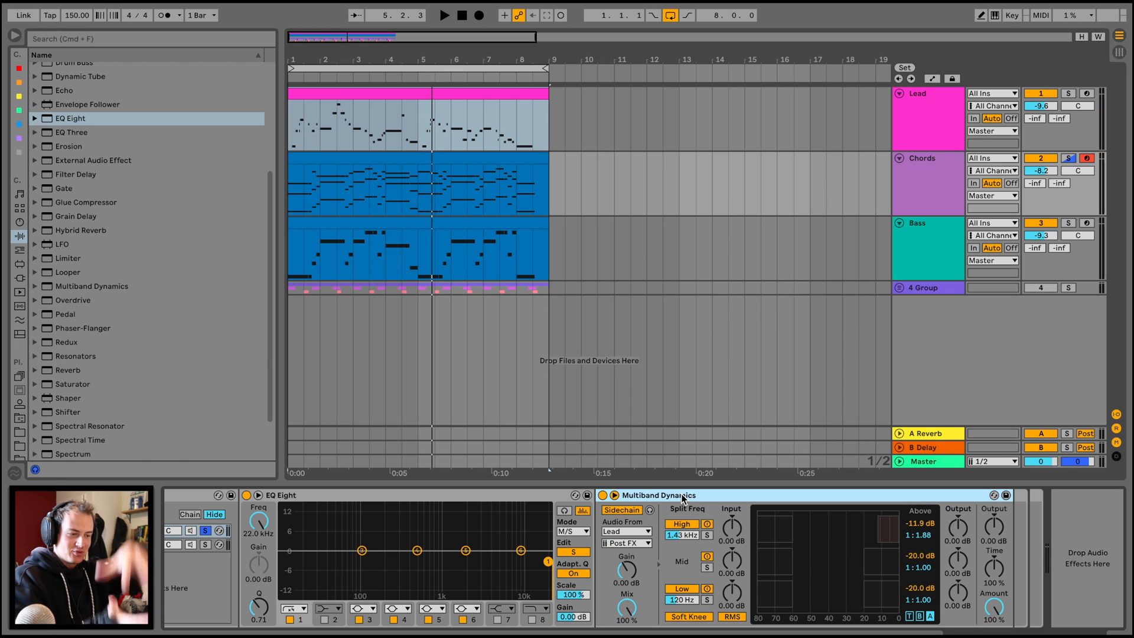
{"action": "mouse_move", "coordinate": [532, 499]}
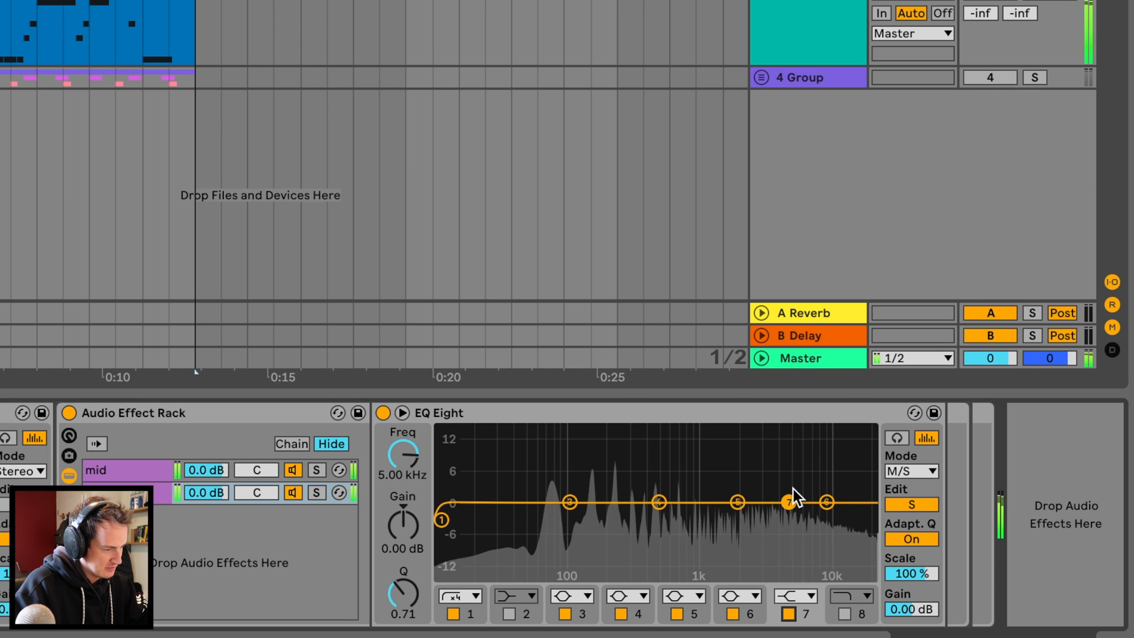
Step: Shape band 7's high shelf to about +4.34 dB from roughly 4.17 kHz
{"action": "left_click_drag", "start_coordinate": [788, 501], "coordinate": [782, 466]}
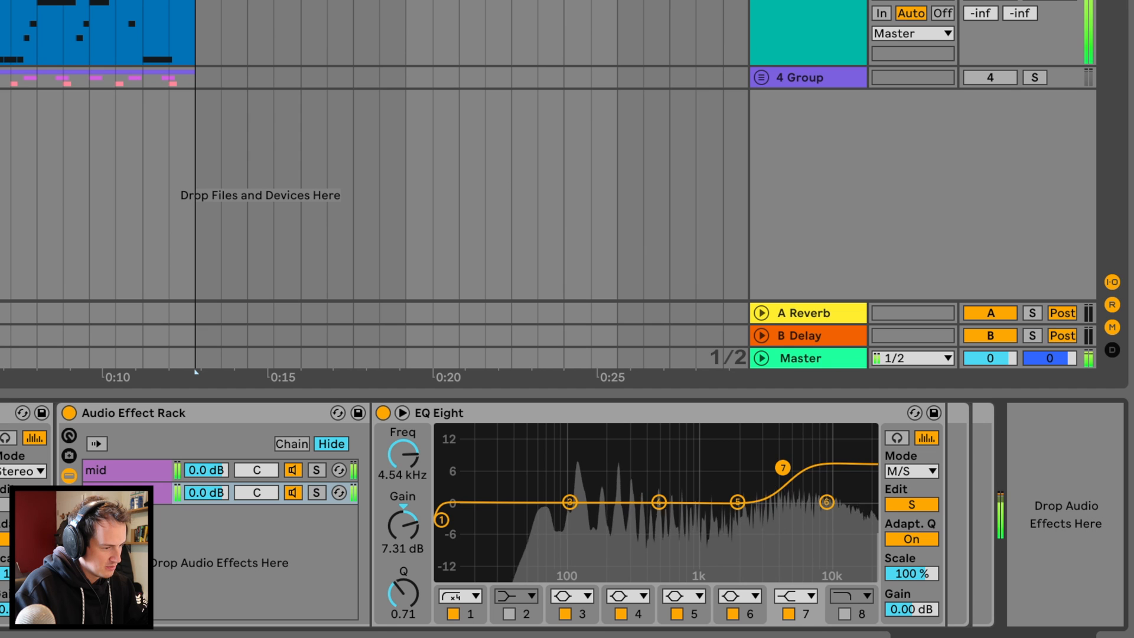
{"action": "left_click_drag", "start_coordinate": [783, 466], "coordinate": [775, 481]}
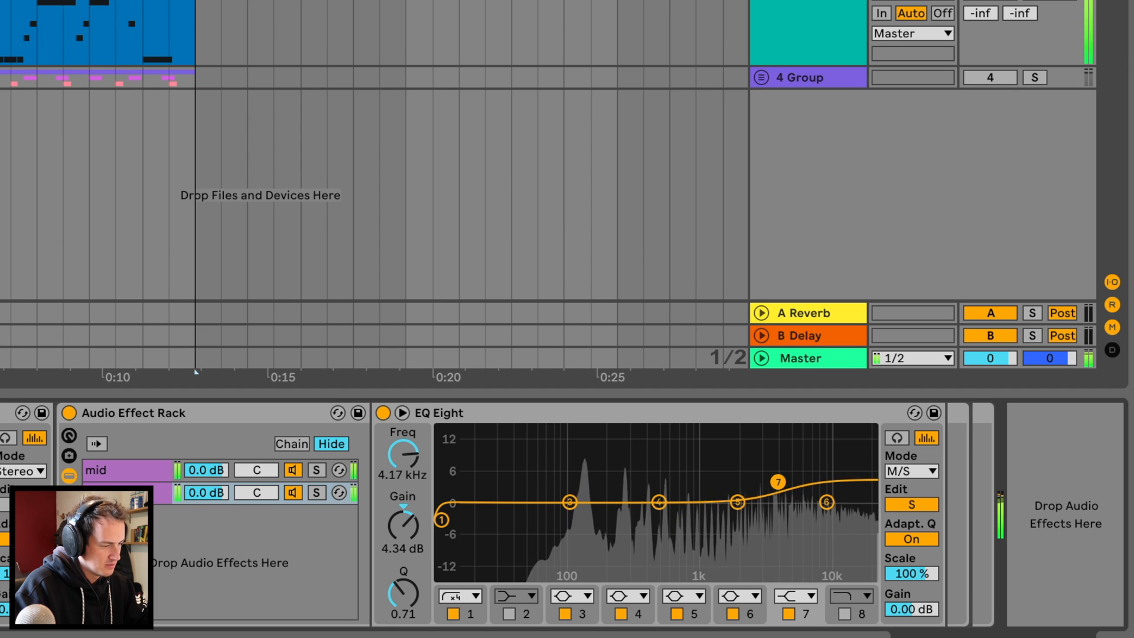
{"action": "left_click_drag", "start_coordinate": [779, 480], "coordinate": [778, 486]}
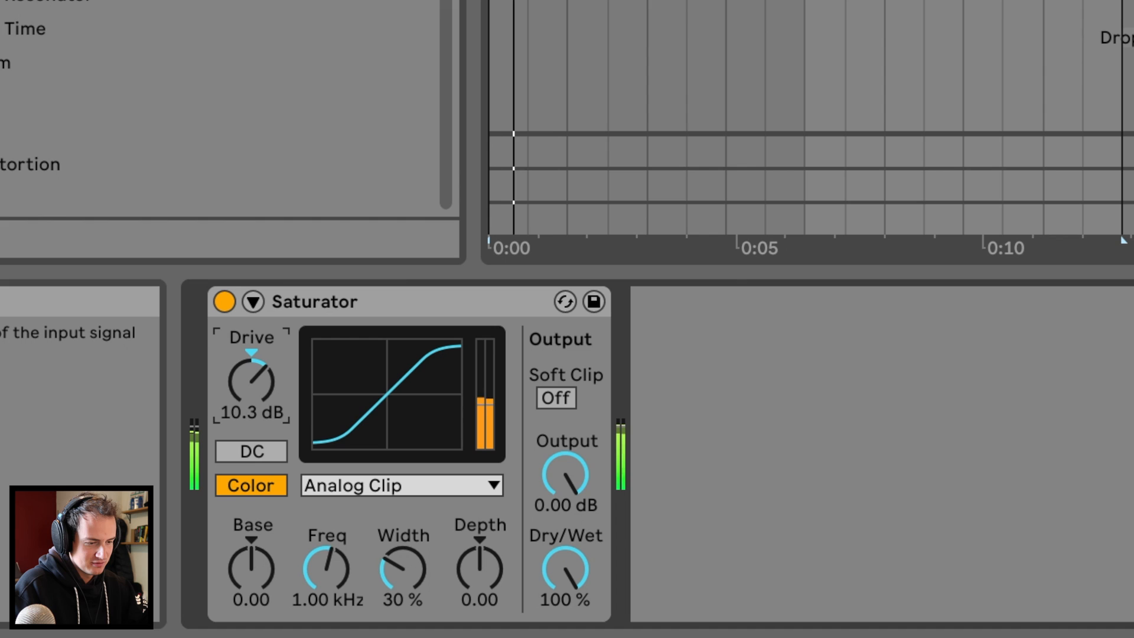
Step: Set Saturator Drive 6.86 dB, Dry/Wet 64.3%, output about -5 dB, then bypass to compare
{"action": "left_click_drag", "start_coordinate": [251, 379], "coordinate": [251, 394]}
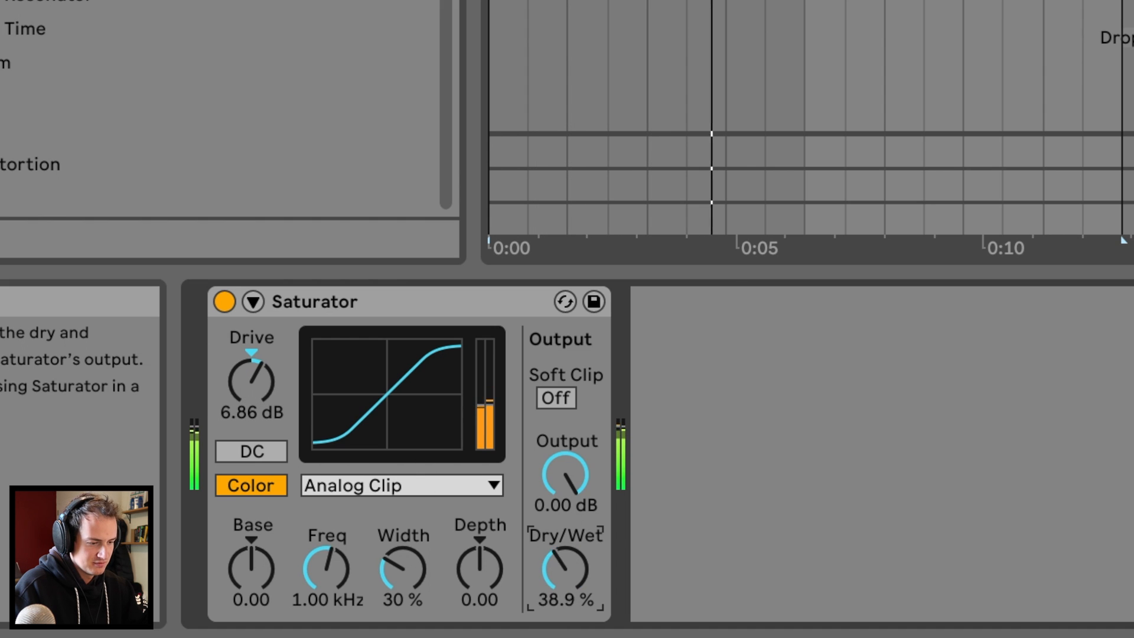
{"action": "left_click_drag", "start_coordinate": [565, 571], "coordinate": [566, 528]}
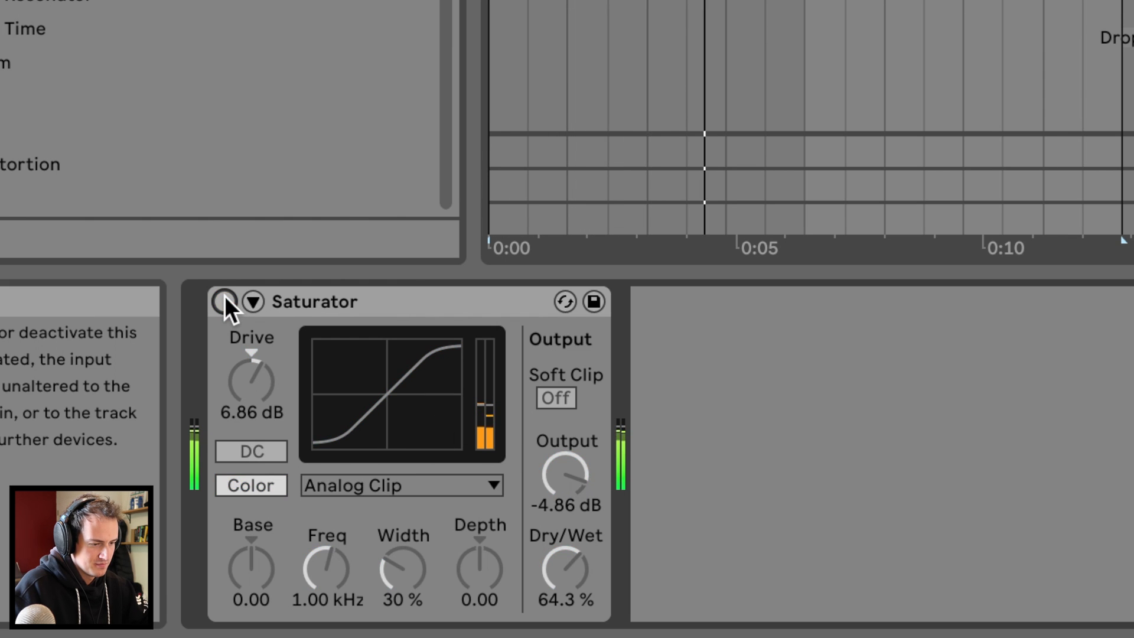
{"action": "left_click", "coordinate": [225, 302]}
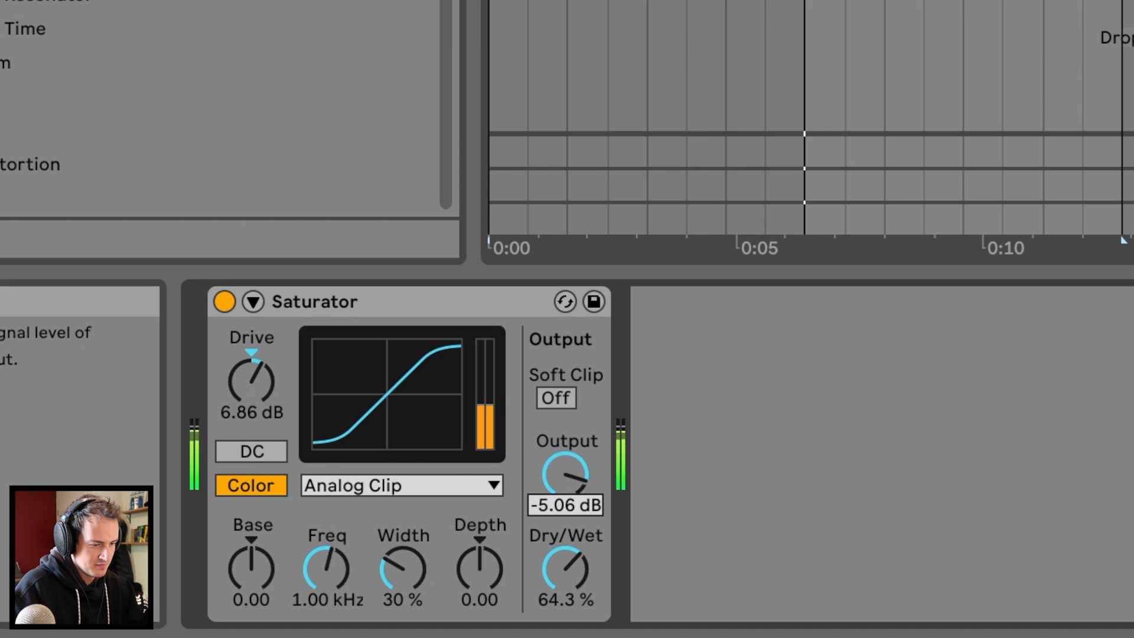
{"action": "left_click", "coordinate": [225, 302]}
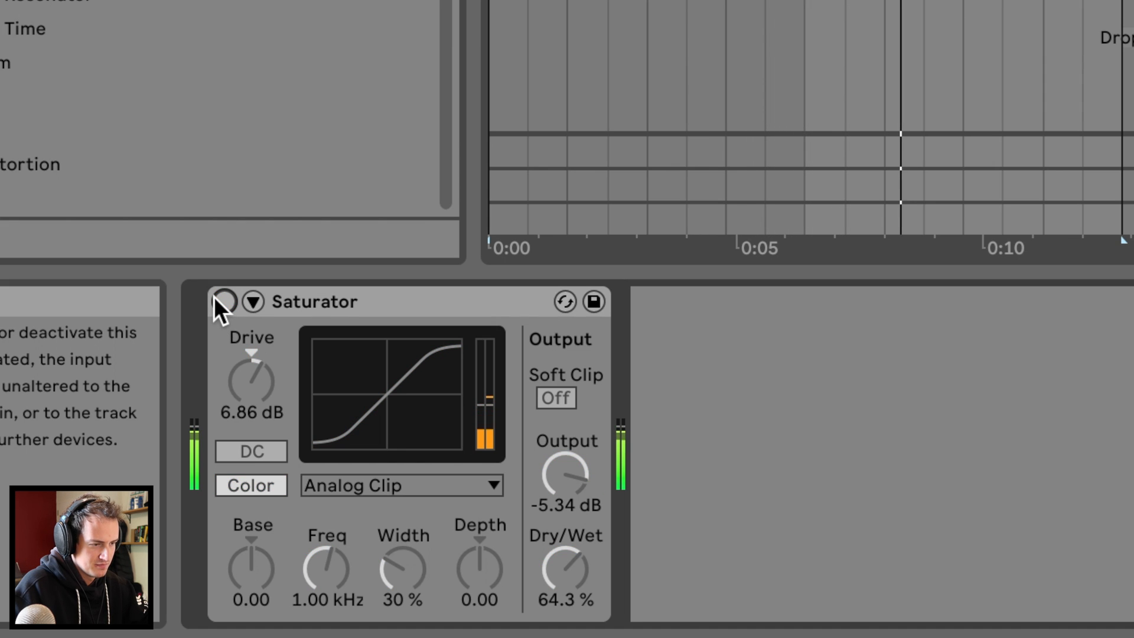